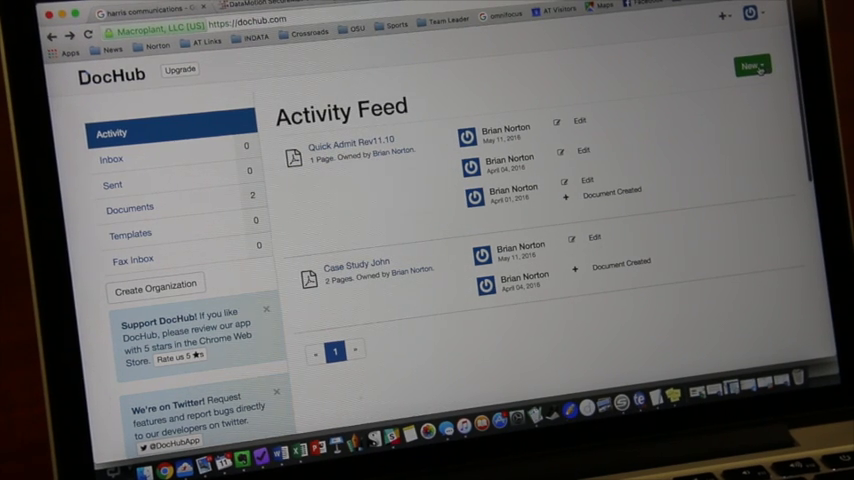
Show the new-item options for adding a document.
{"action": "left_click", "coordinate": [749, 66]}
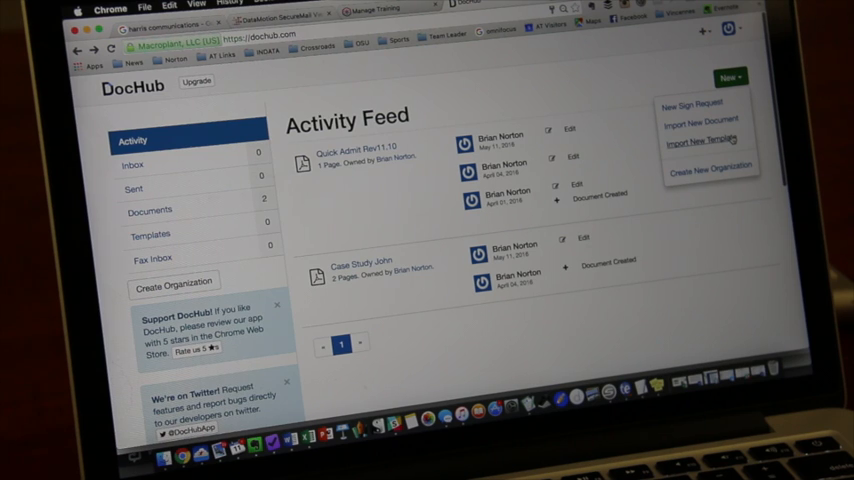
{"action": "mouse_move", "coordinate": [707, 170]}
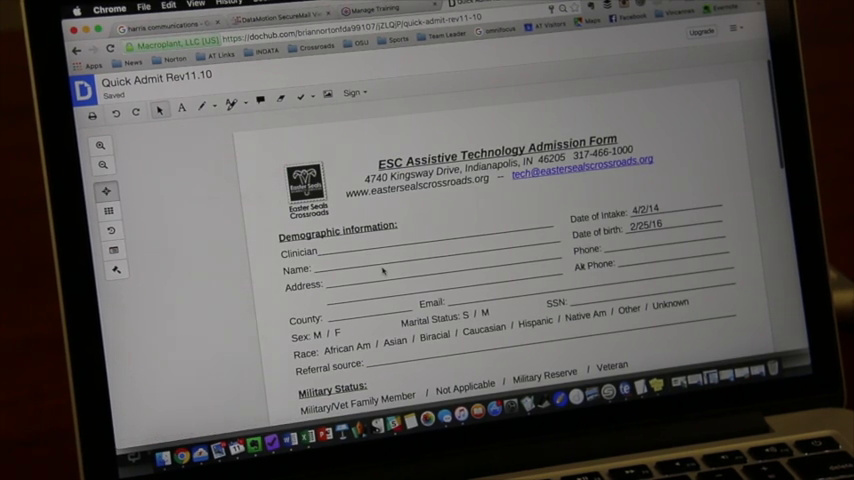
{"action": "scroll", "scroll_direction": "down", "scroll_amount": 3}
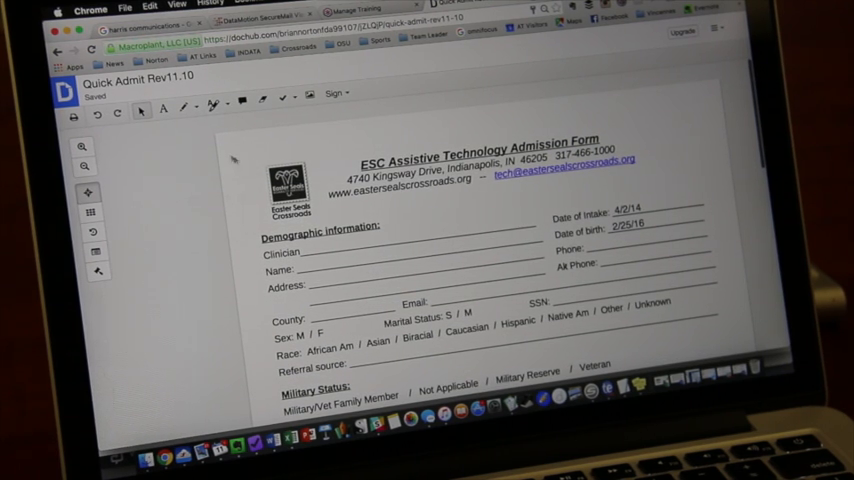
{"action": "mouse_move", "coordinate": [199, 104]}
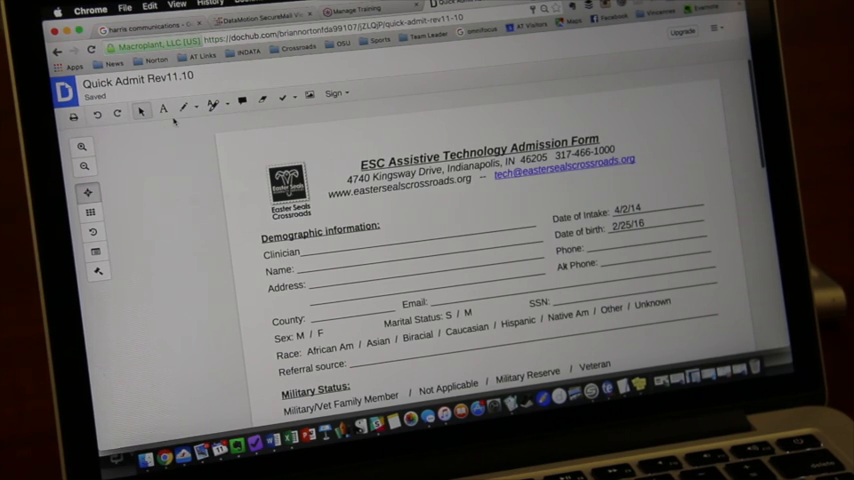
{"action": "mouse_move", "coordinate": [162, 107]}
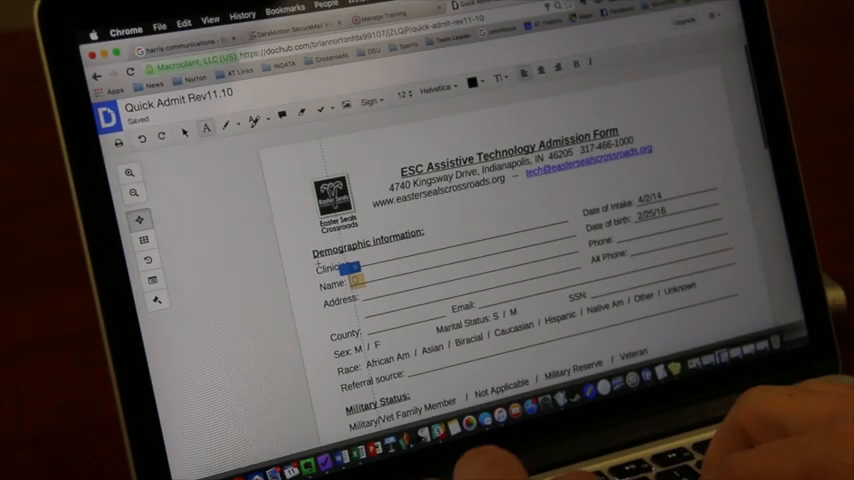
{"action": "type", "text": "Bri"}
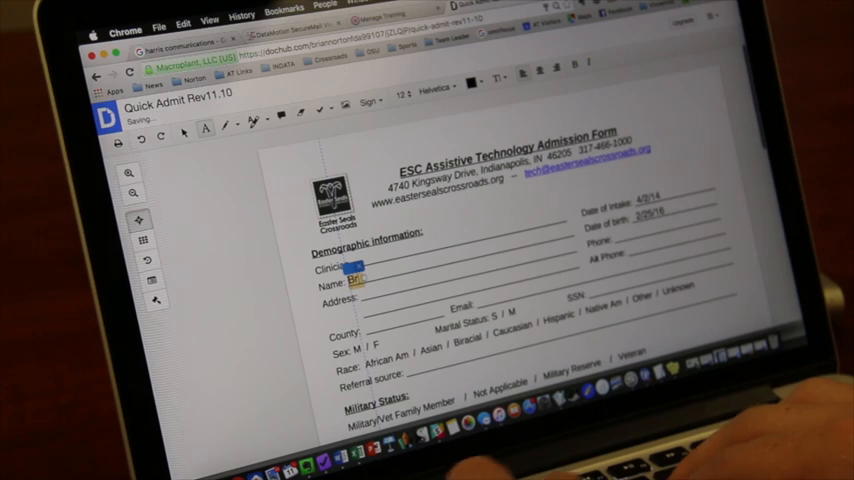
{"action": "type", "text": "Brian Norton,"}
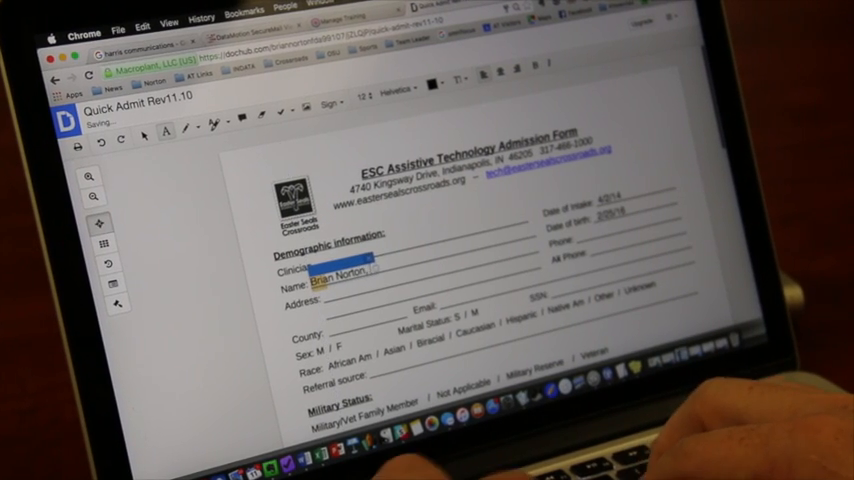